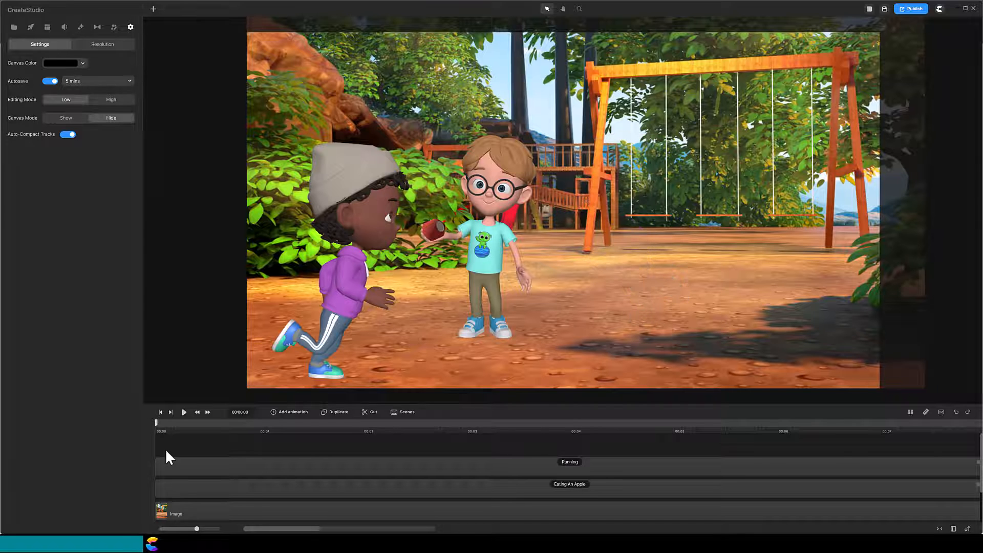
{"action": "mouse_move", "coordinate": [486, 268]}
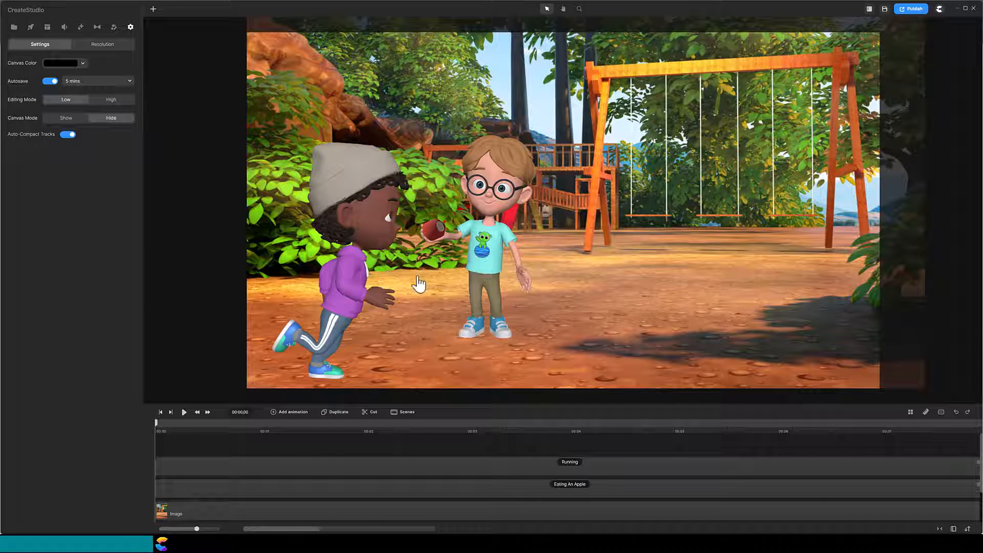
{"action": "mouse_move", "coordinate": [558, 453]}
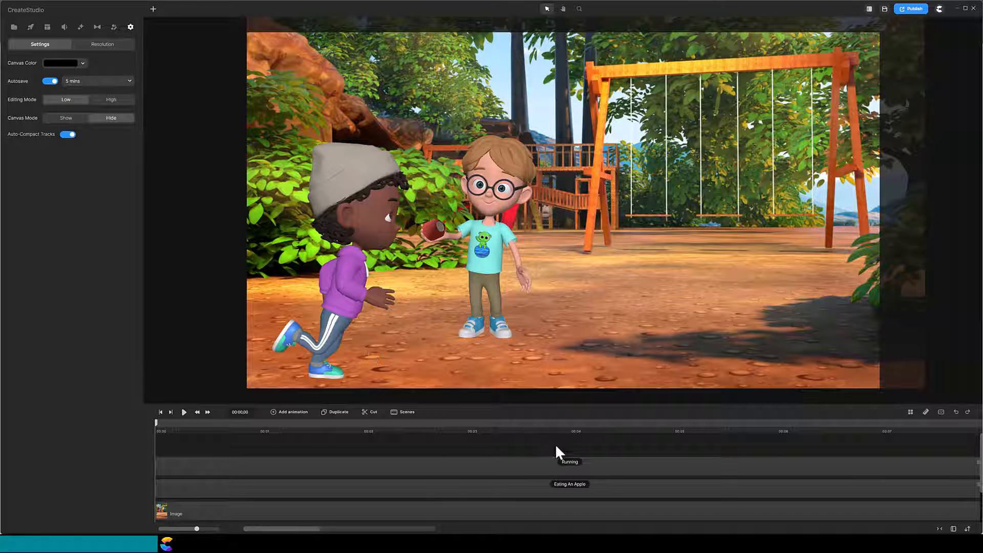
Step: Select the Running track so the running boy's Properties panel appears
{"action": "left_click", "coordinate": [569, 462]}
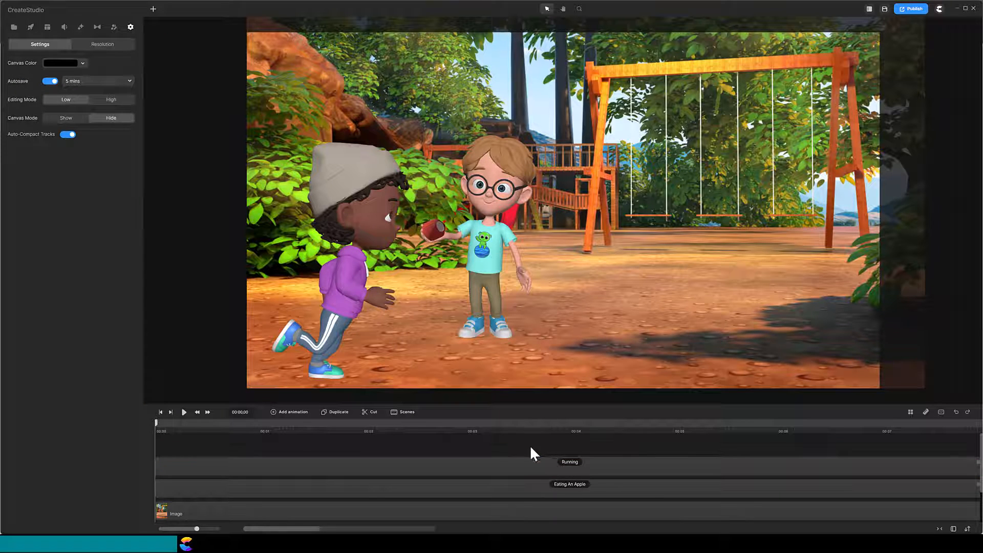
{"action": "left_click", "coordinate": [569, 466]}
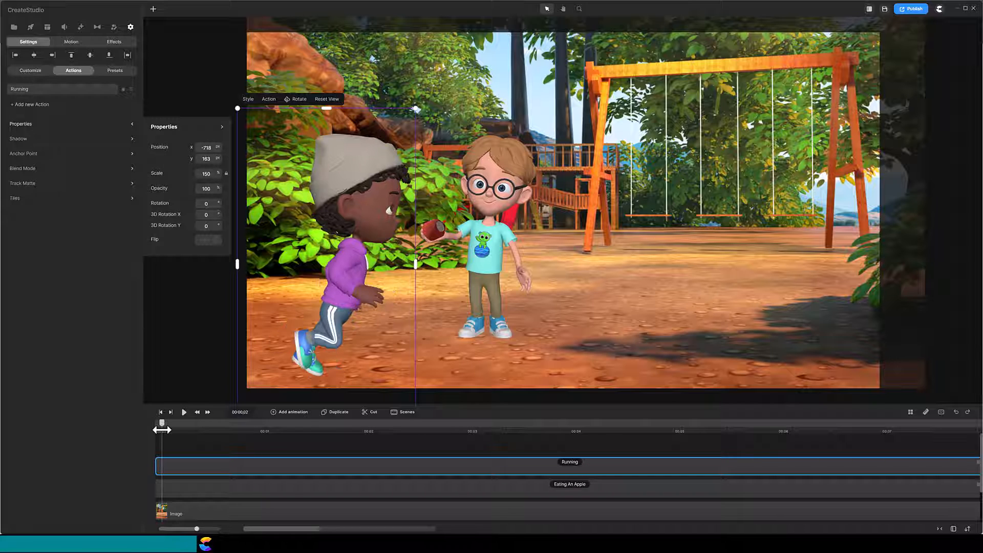
Step: Add Position, Scale and Character View keyframes, then advance the playhead for the next pose
{"action": "left_click", "coordinate": [289, 412]}
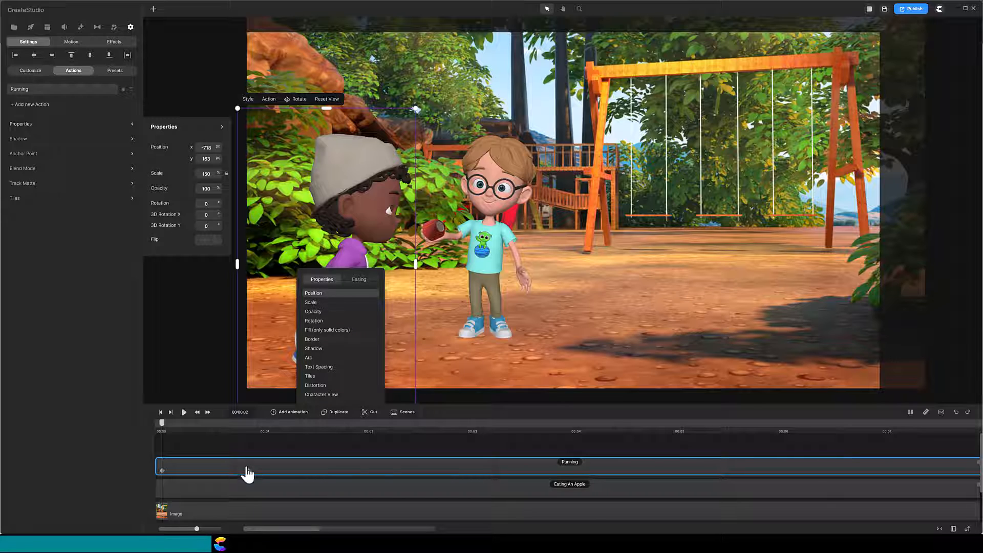
{"action": "mouse_move", "coordinate": [278, 468]}
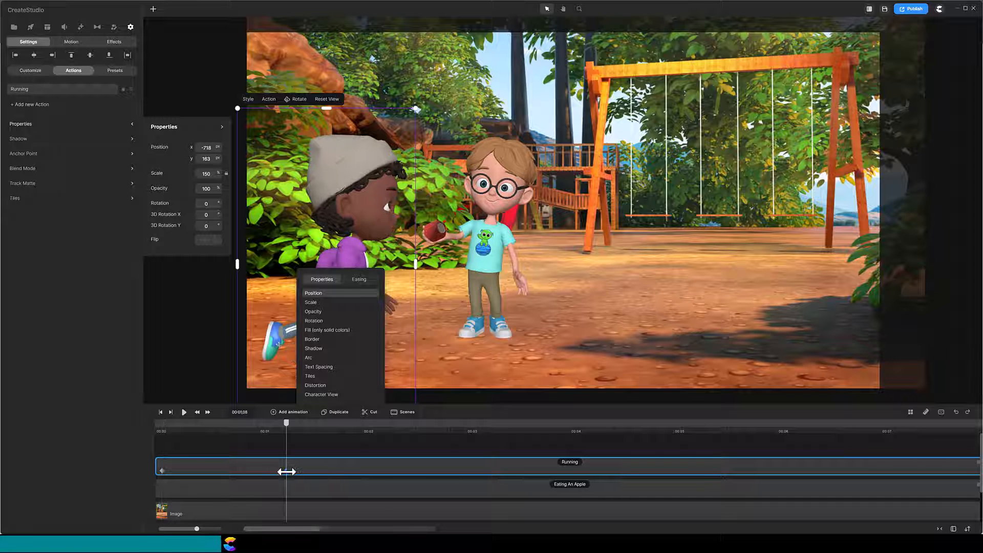
{"action": "key", "text": "shift+right"}
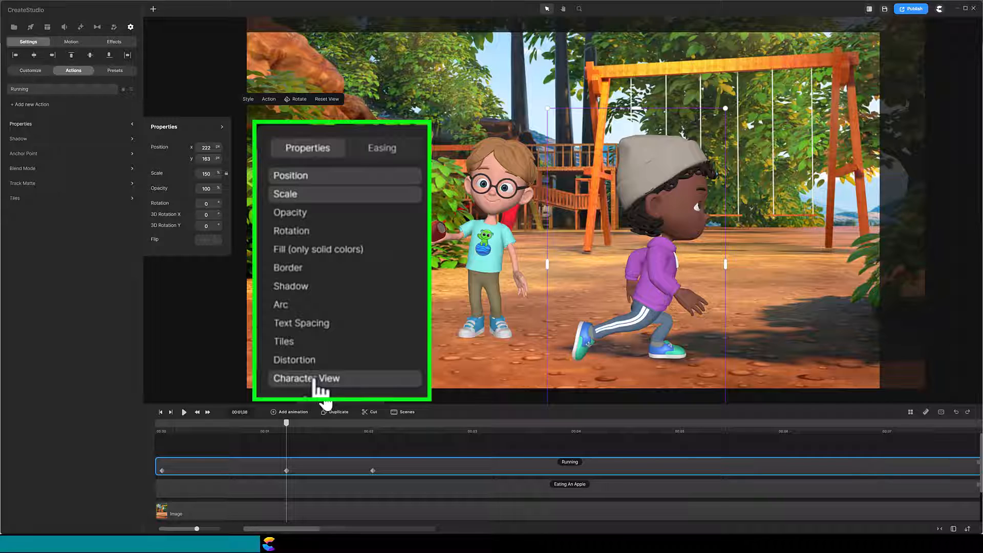
{"action": "mouse_move", "coordinate": [384, 204]}
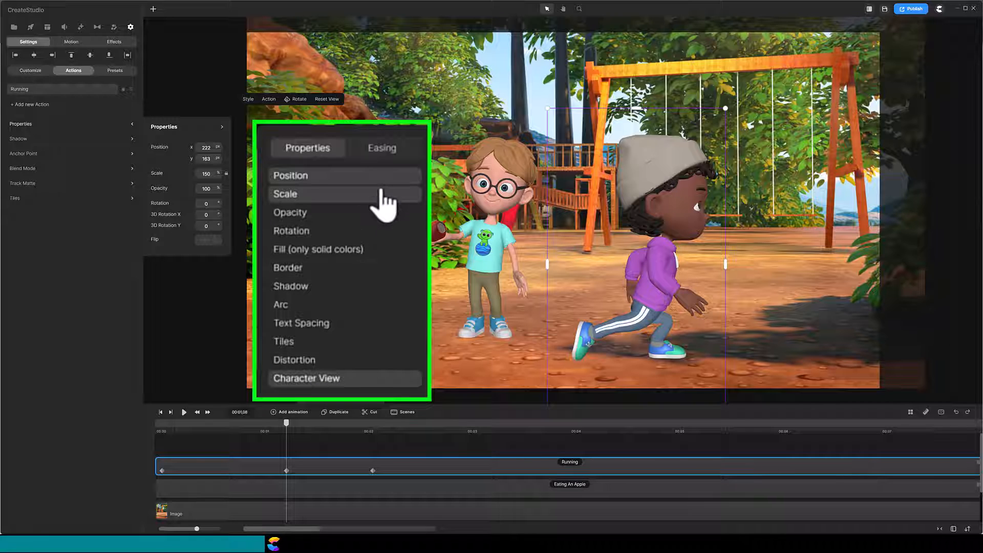
{"action": "mouse_move", "coordinate": [360, 404]}
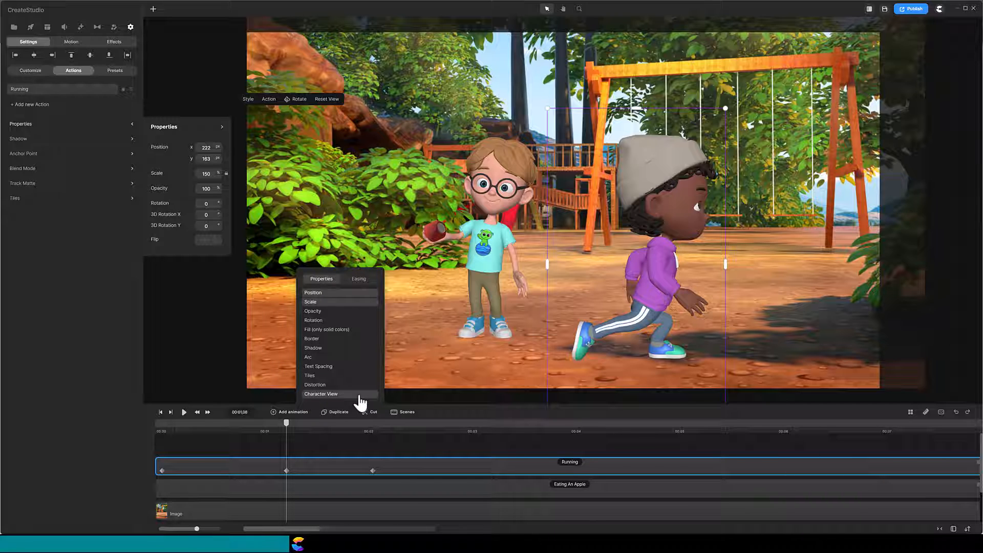
{"action": "mouse_move", "coordinate": [373, 470]}
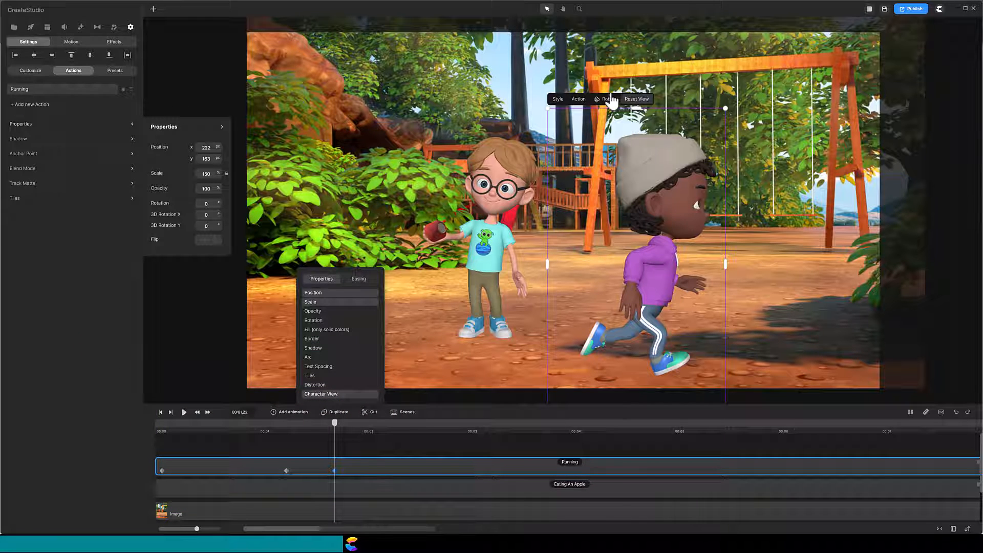
Step: Turn the running boy around, keyframe scale 120 and place him back left behind the apple-eater
{"action": "left_click", "coordinate": [706, 256]}
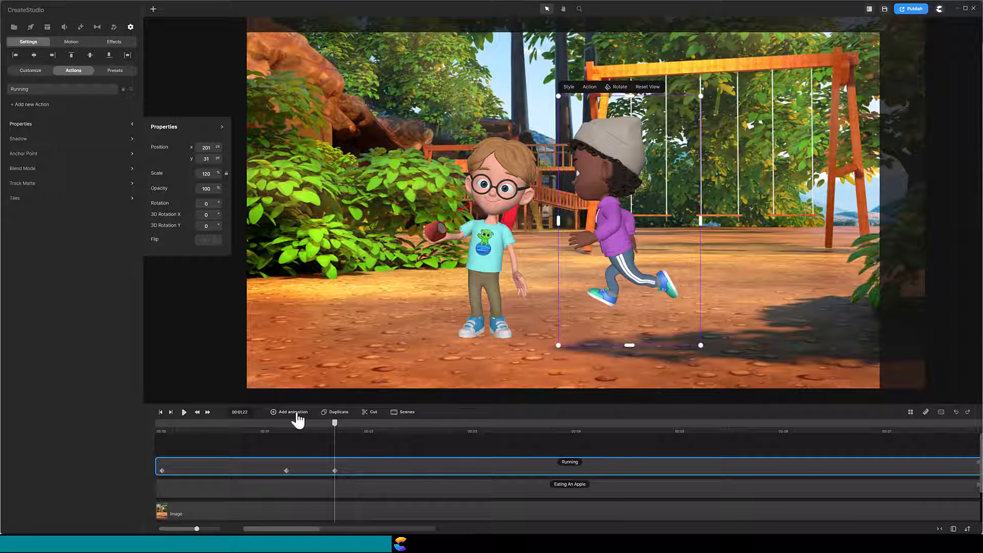
{"action": "left_click", "coordinate": [288, 411]}
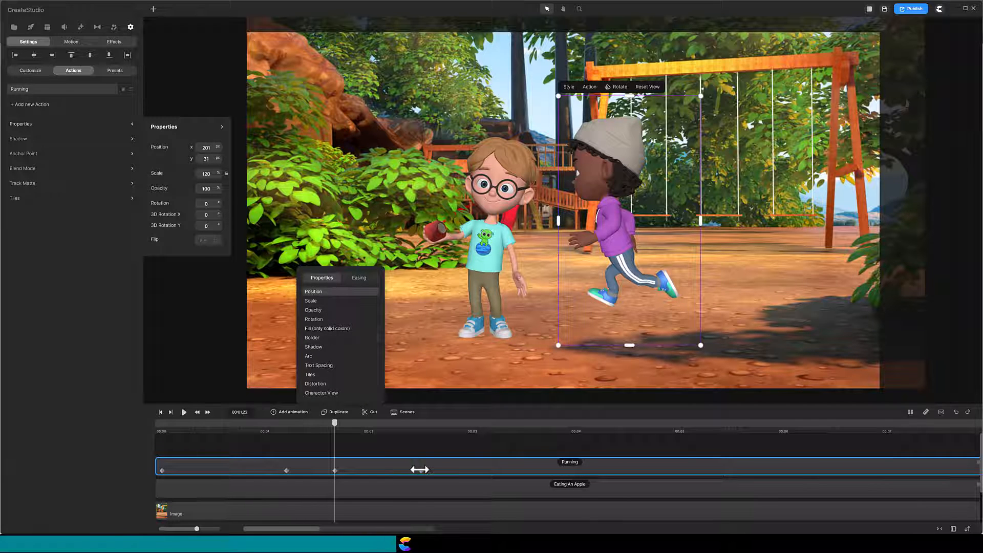
{"action": "key", "text": "shift+left"}
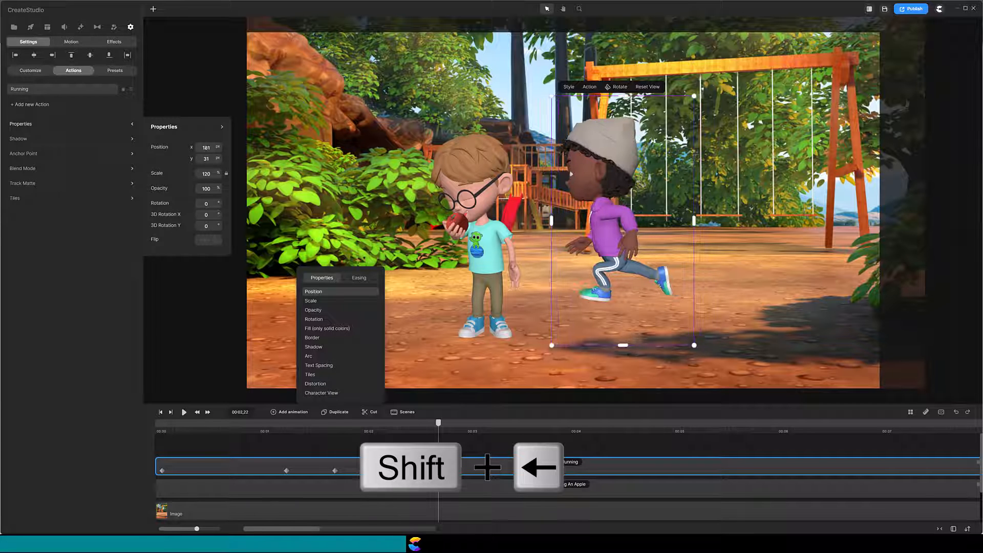
{"action": "key", "text": "shift+left"}
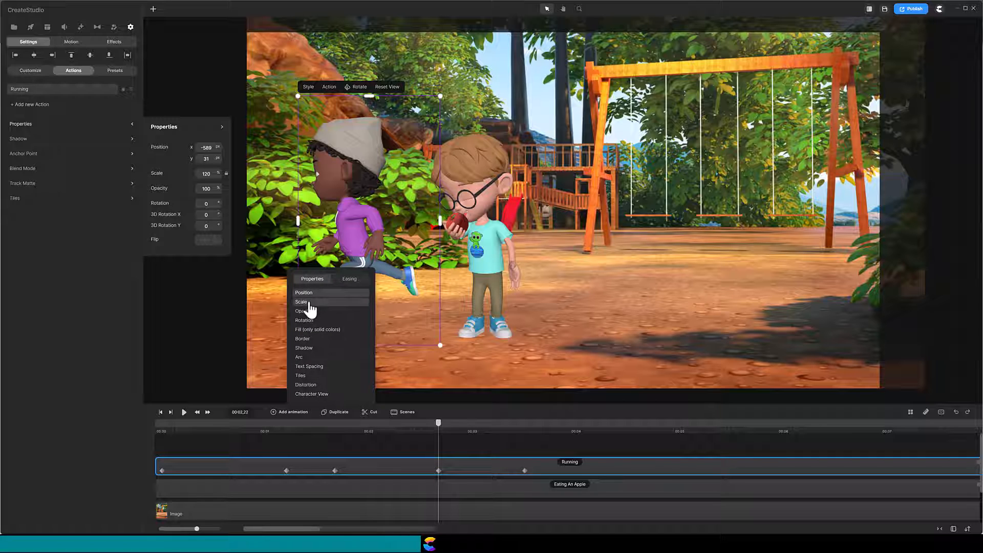
{"action": "mouse_move", "coordinate": [491, 449]}
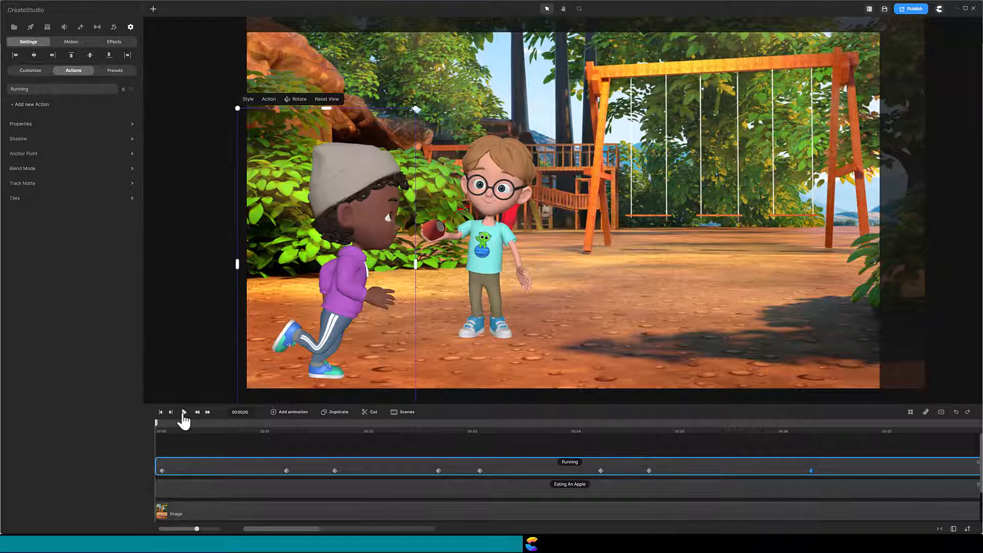
{"action": "left_click", "coordinate": [182, 412]}
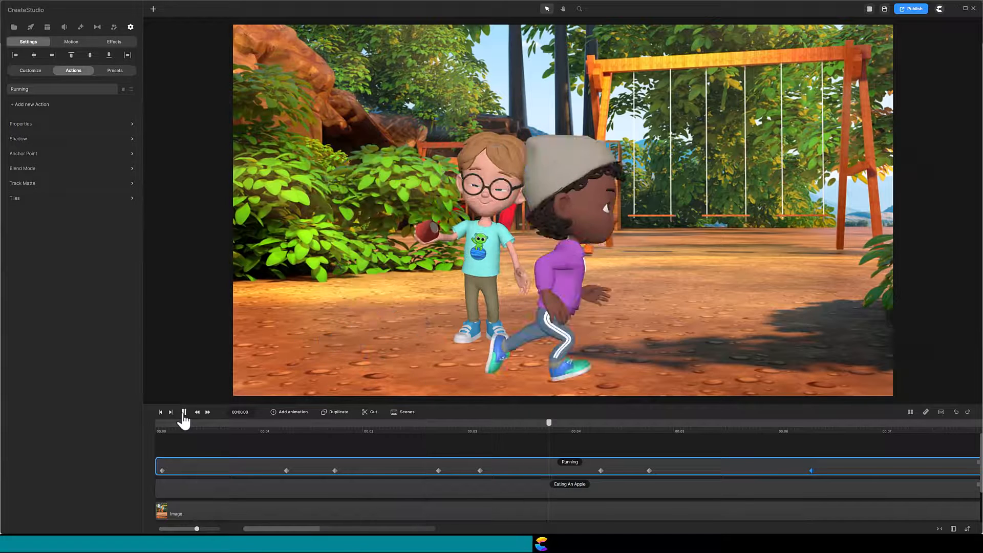
{"action": "left_click", "coordinate": [183, 412]}
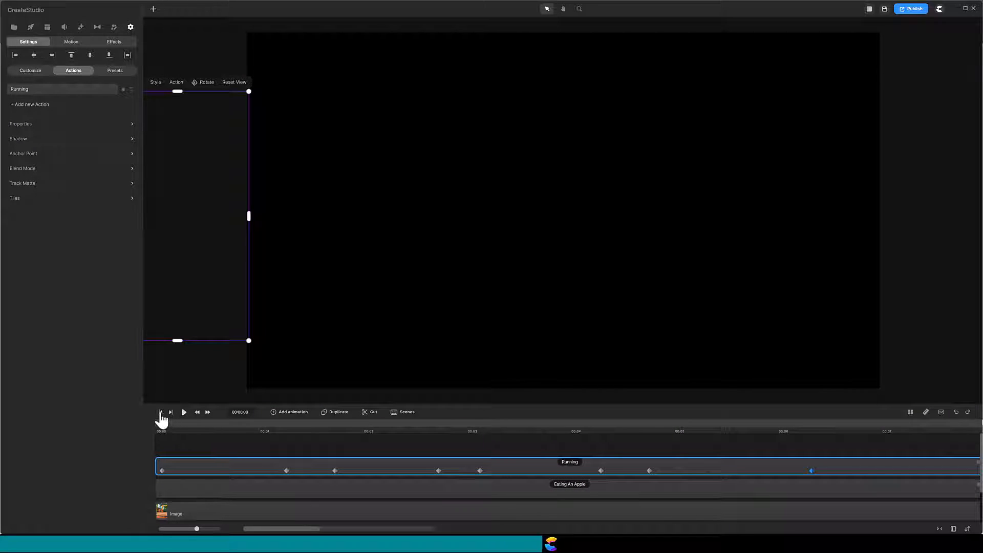
{"action": "left_click", "coordinate": [161, 411]}
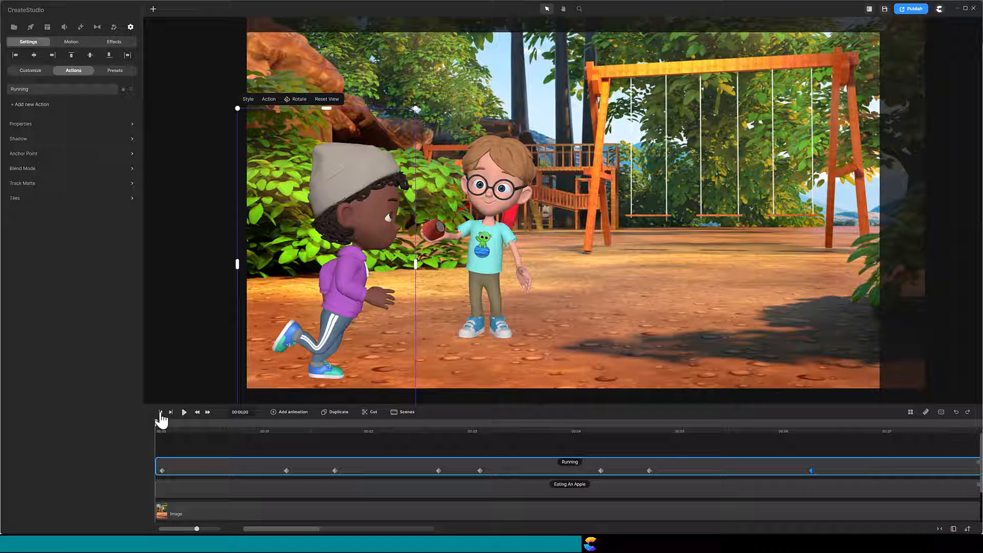
{"action": "mouse_move", "coordinate": [207, 473]}
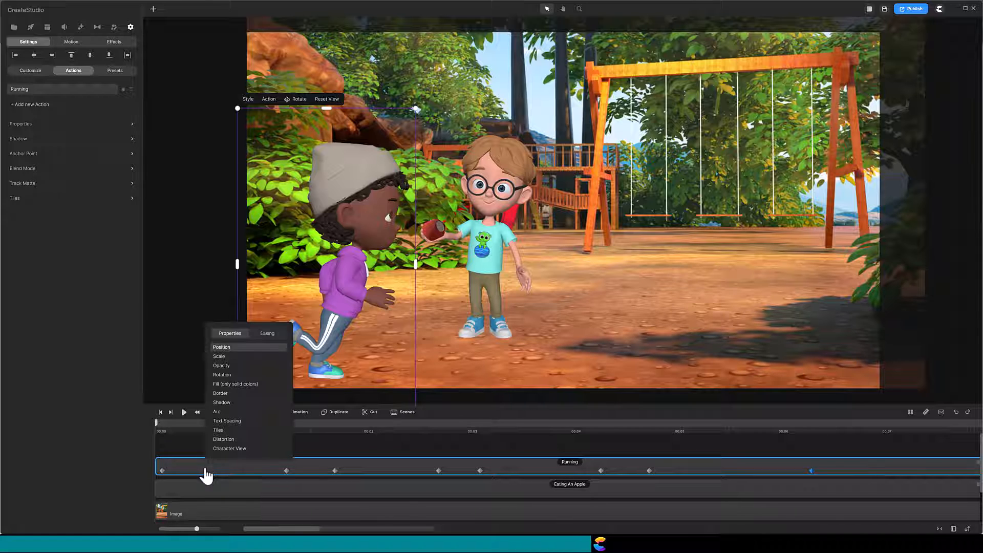
Step: Set the Running track keyframe's easing to Linear
{"action": "left_click", "coordinate": [268, 333]}
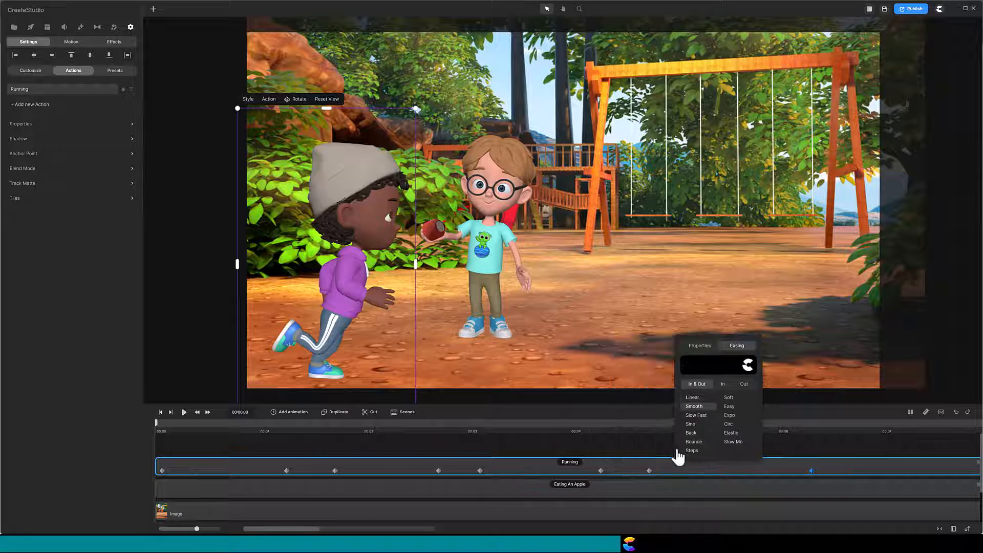
{"action": "left_click", "coordinate": [692, 397]}
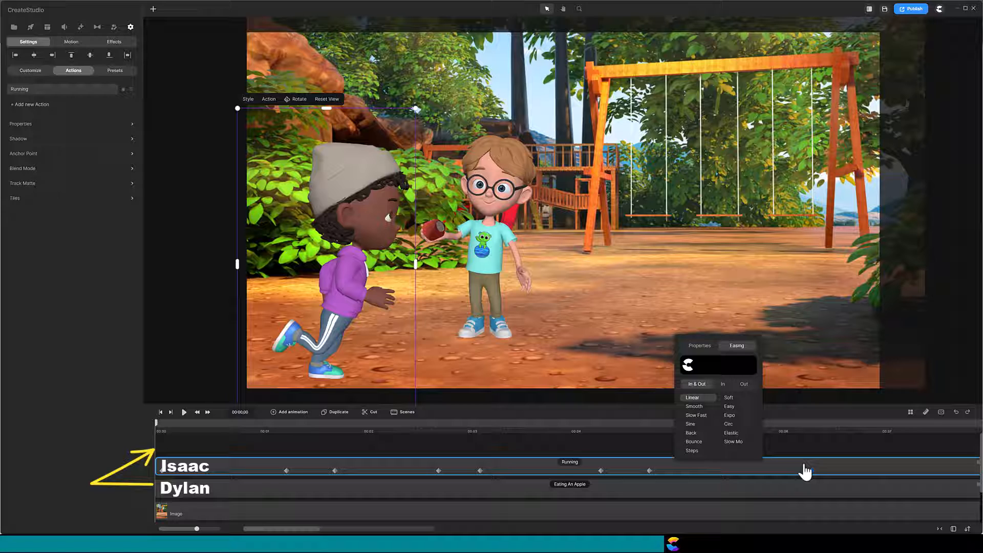
{"action": "mouse_move", "coordinate": [520, 499]}
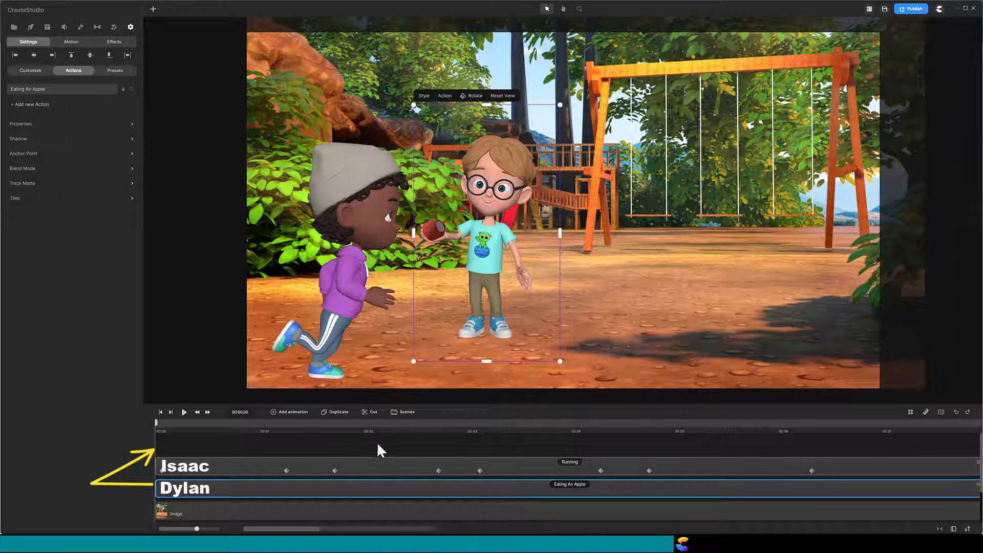
Step: Select the Eating An Apple track to duplicate it above the Running track
{"action": "left_click", "coordinate": [338, 411]}
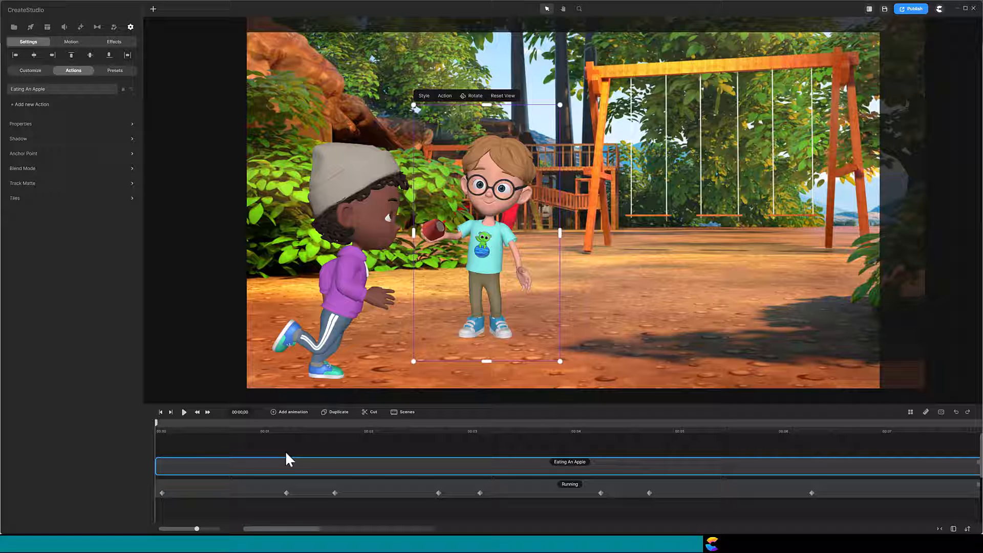
{"action": "mouse_move", "coordinate": [279, 515]}
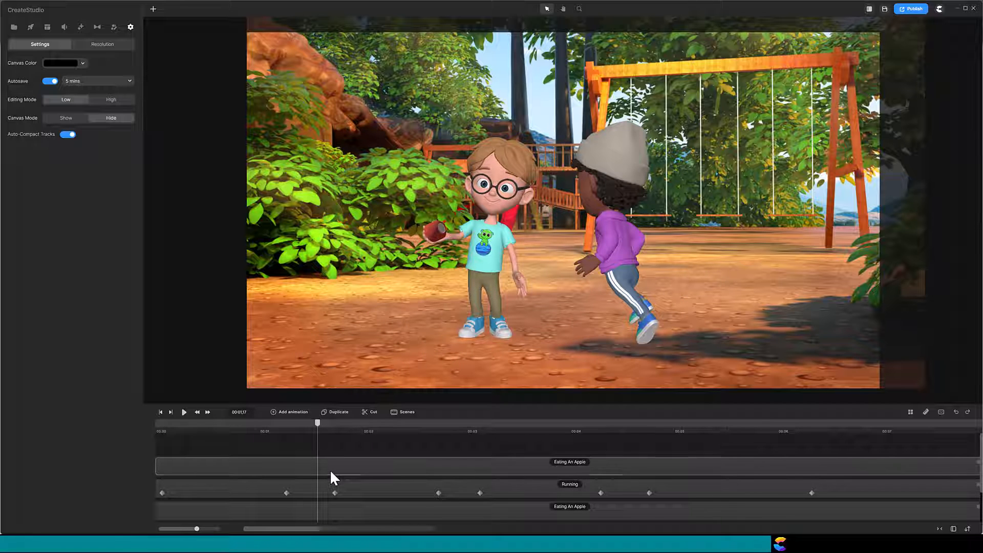
Step: Keyframe the upper Dylan copy's opacity between 0 and 100 so Isaac passes behind him
{"action": "left_click", "coordinate": [568, 466]}
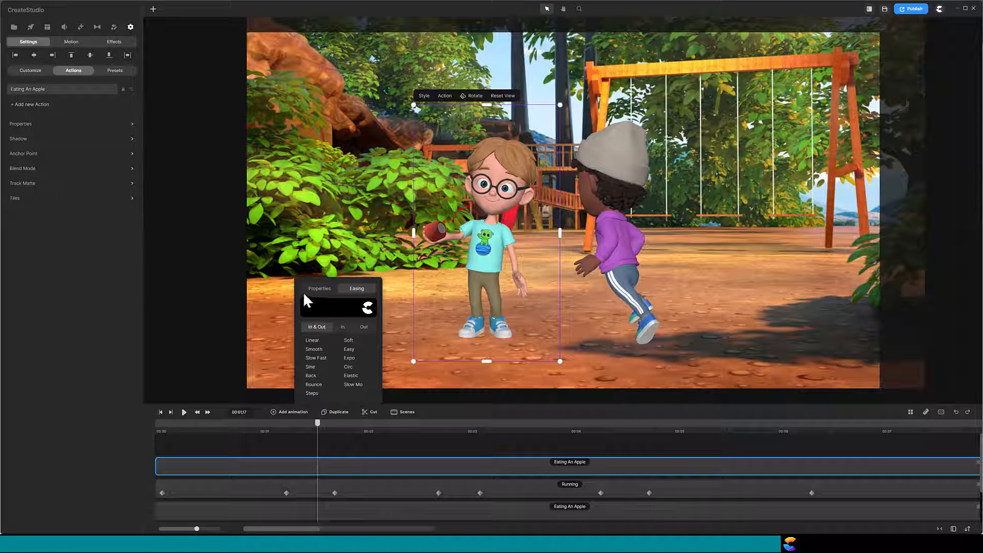
{"action": "left_click", "coordinate": [319, 278]}
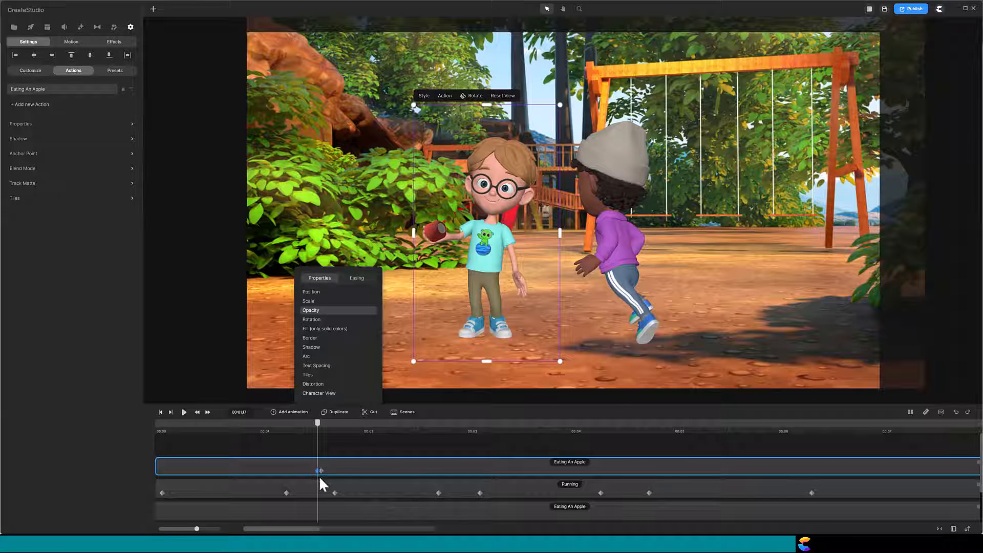
{"action": "mouse_move", "coordinate": [108, 147]}
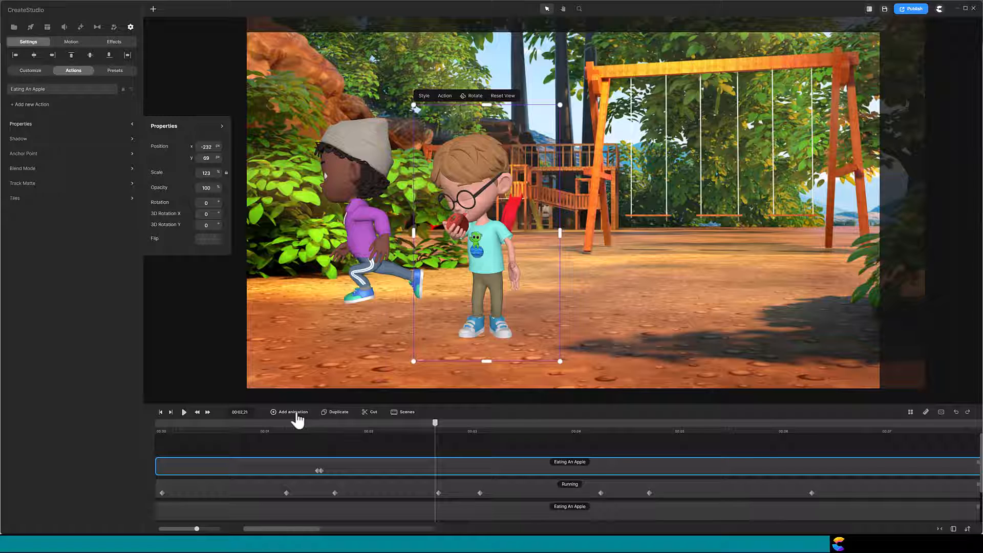
{"action": "left_click", "coordinate": [290, 412]}
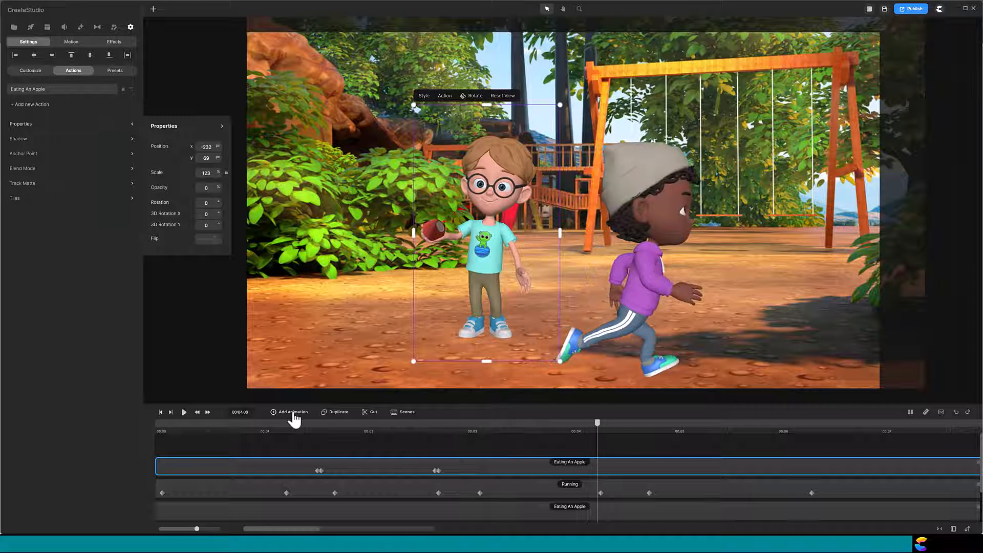
{"action": "left_click", "coordinate": [289, 412]}
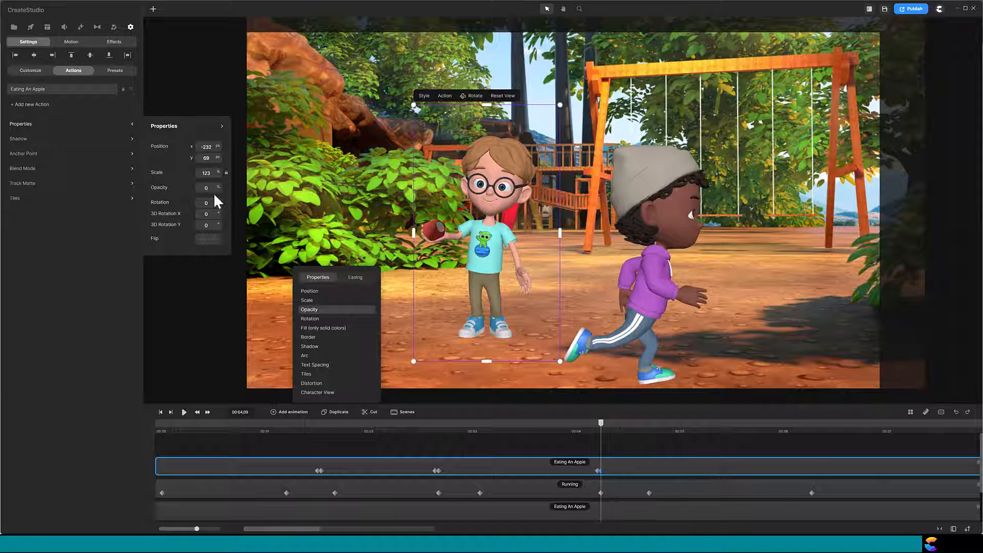
{"action": "left_click", "coordinate": [309, 309]}
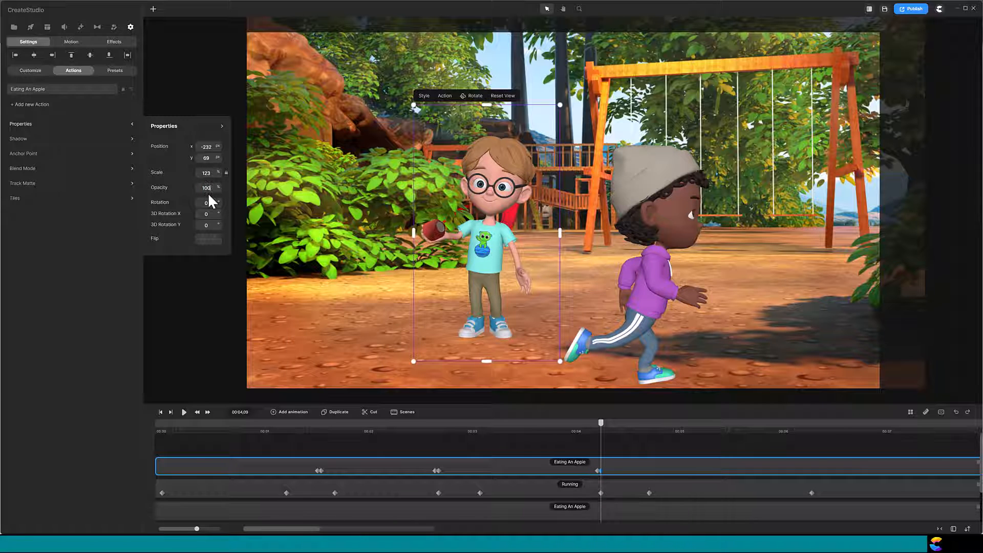
Step: Rewind and play the scene to check the layering
{"action": "left_click", "coordinate": [170, 412]}
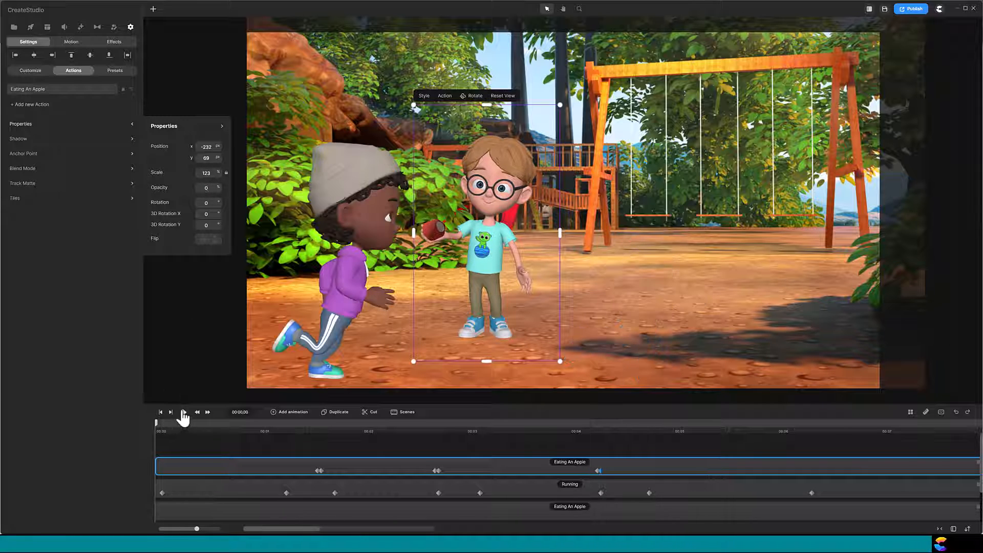
{"action": "left_click", "coordinate": [182, 412]}
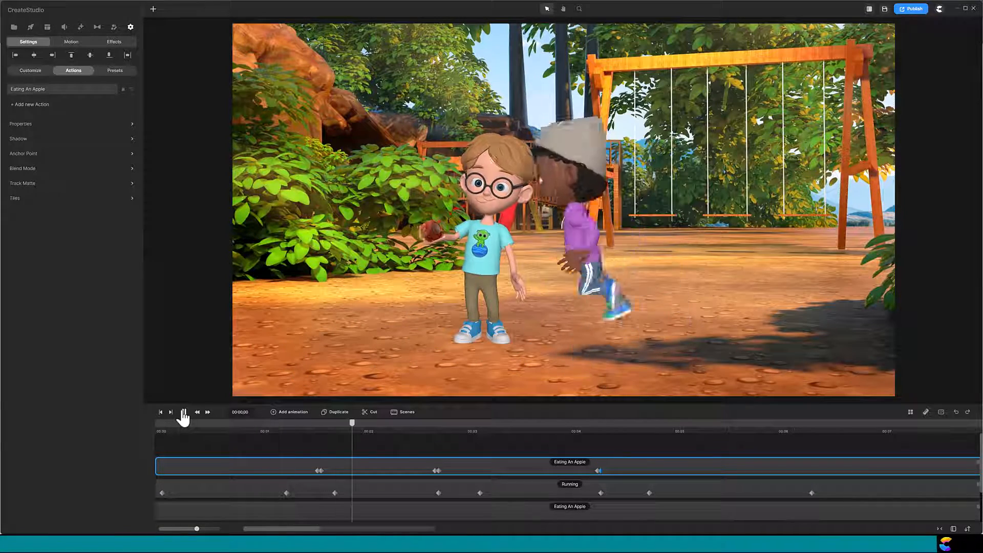